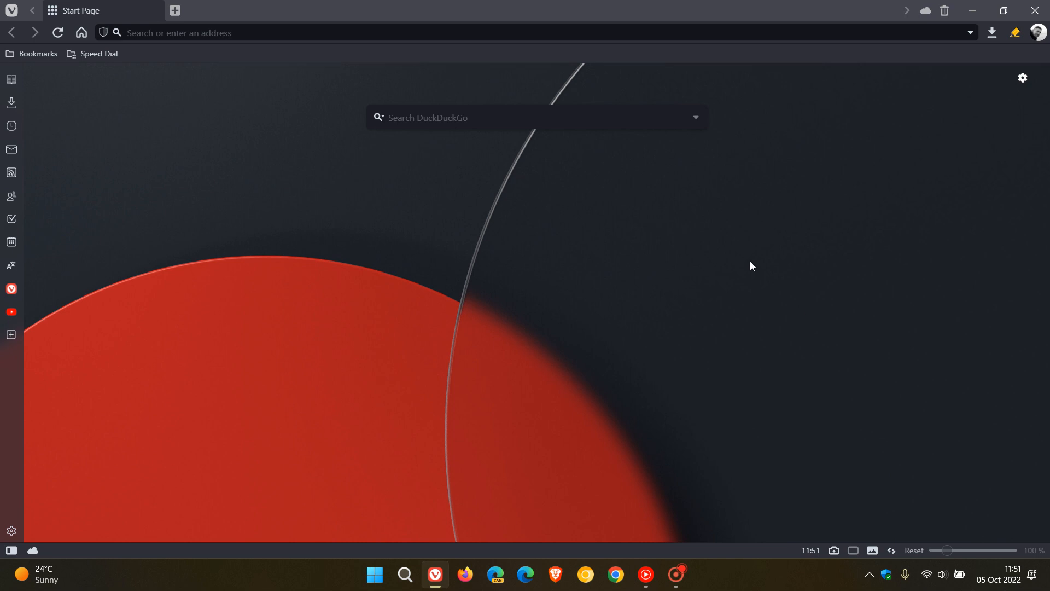
mouse_move(809, 319)
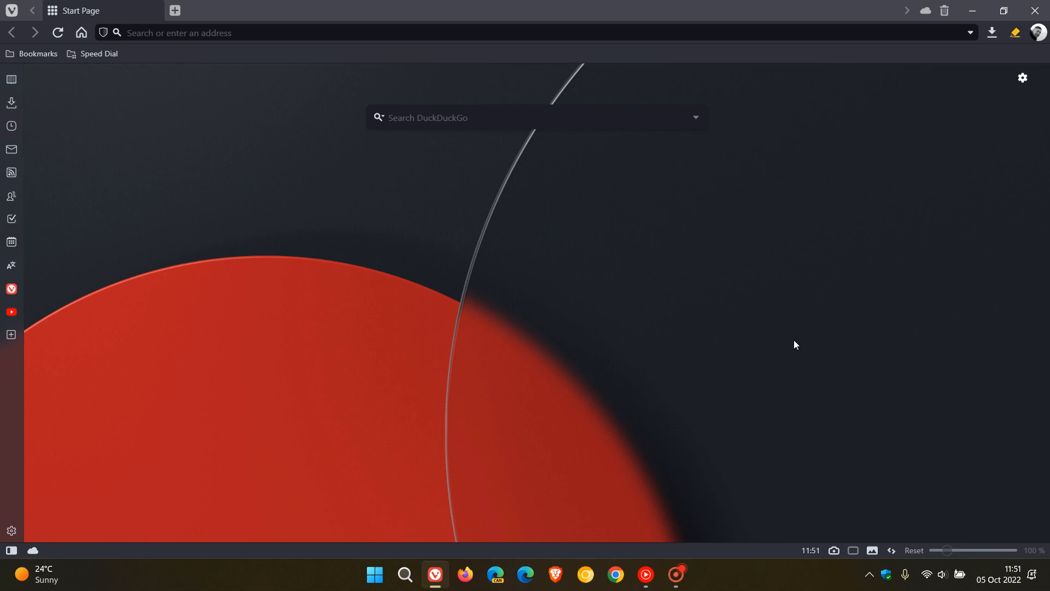
mouse_move(1002, 579)
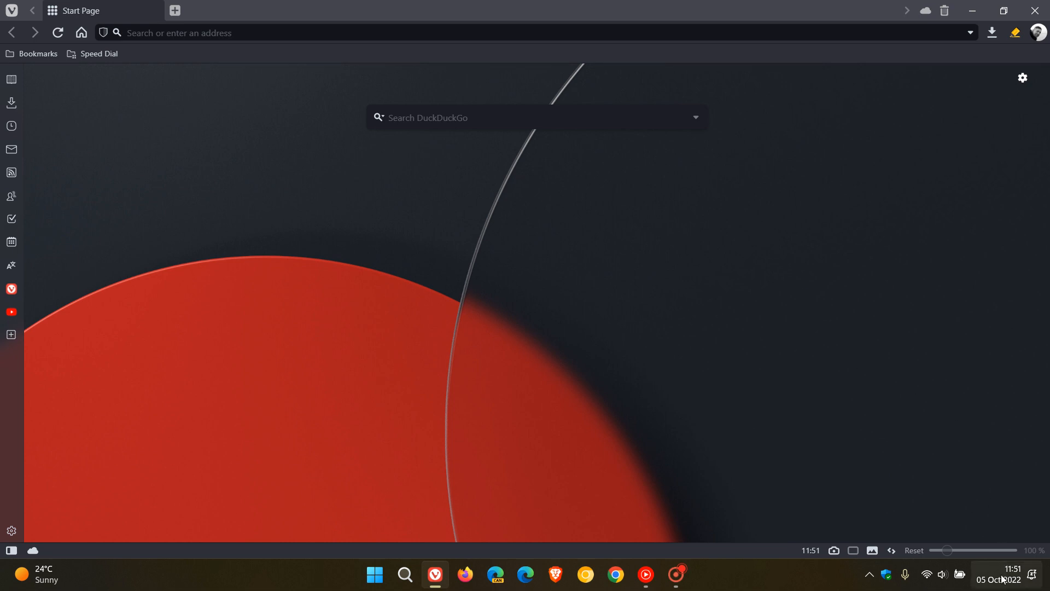
mouse_move(590, 219)
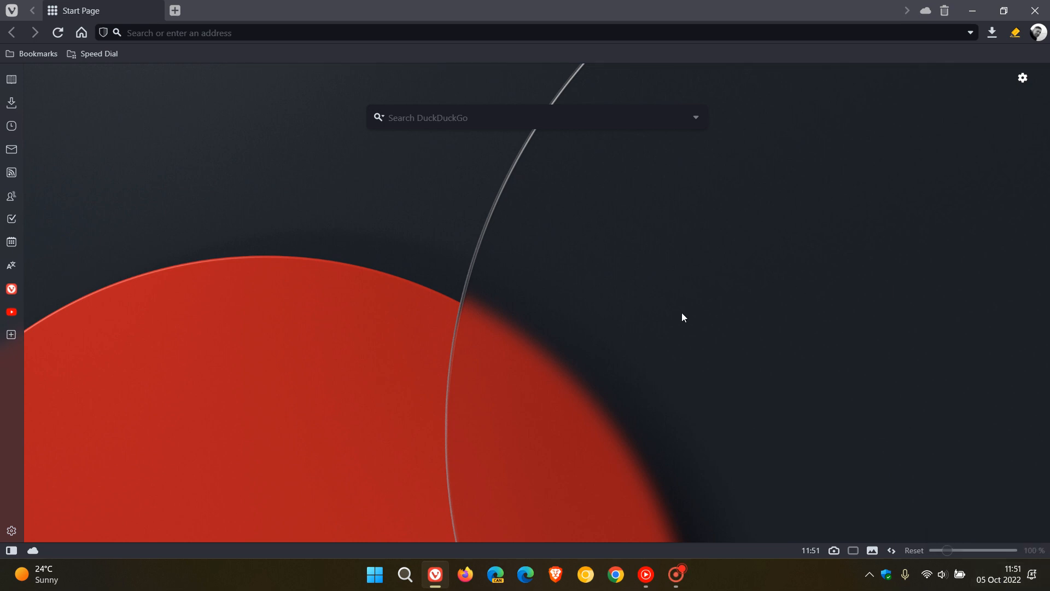
mouse_move(720, 245)
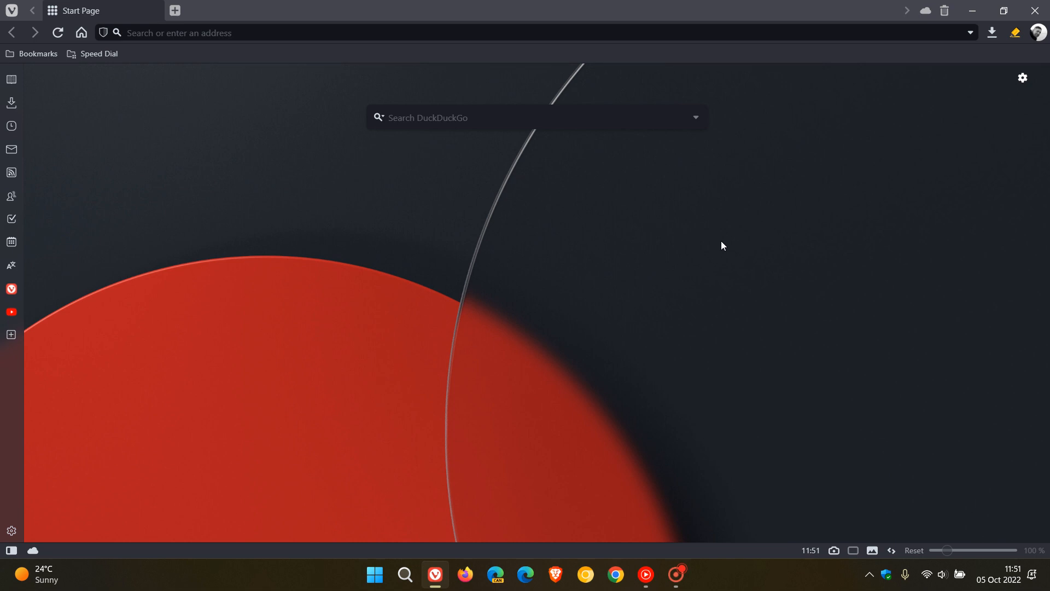
mouse_move(747, 270)
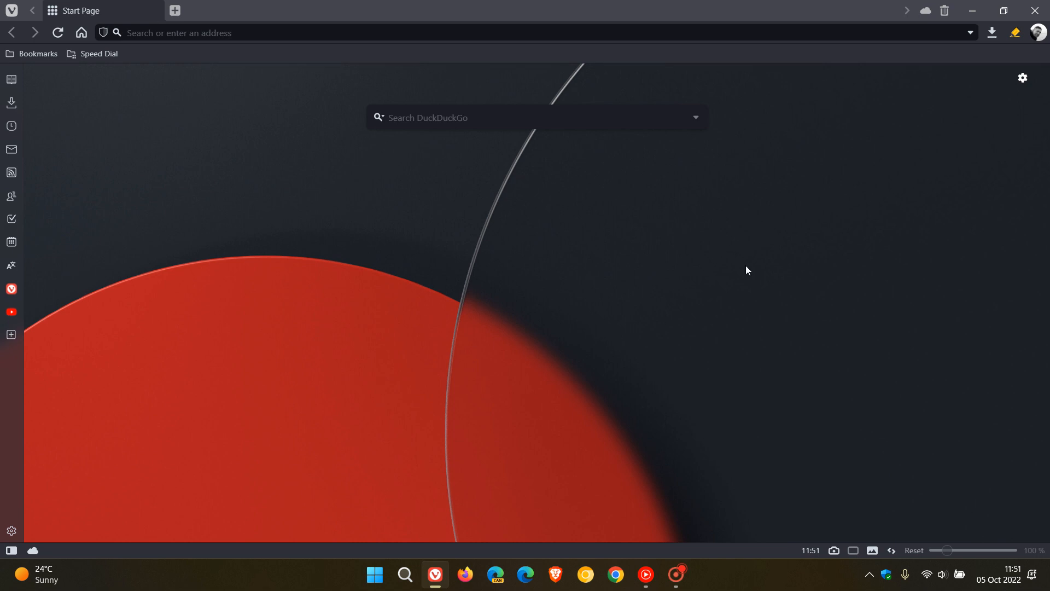
mouse_move(747, 274)
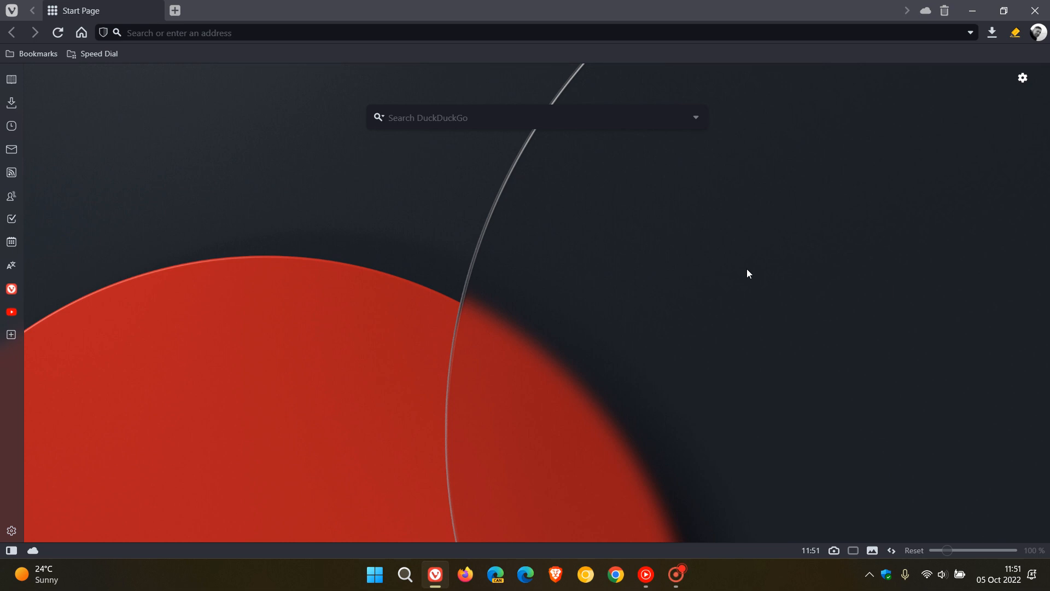
mouse_move(643, 299)
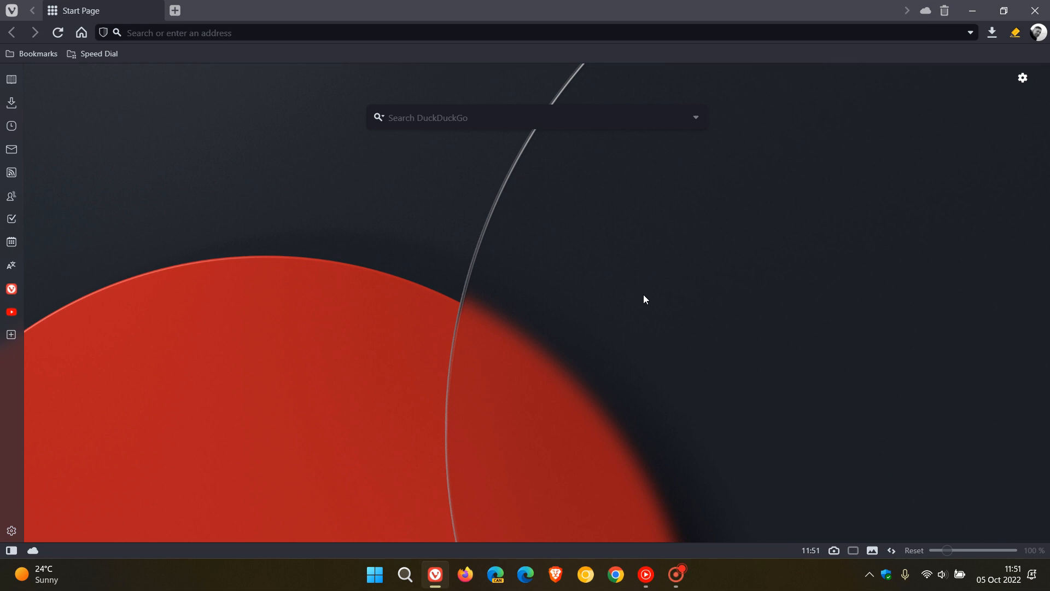
Start a blank new task from the side panel's empty Tasks list.
left_click(11, 219)
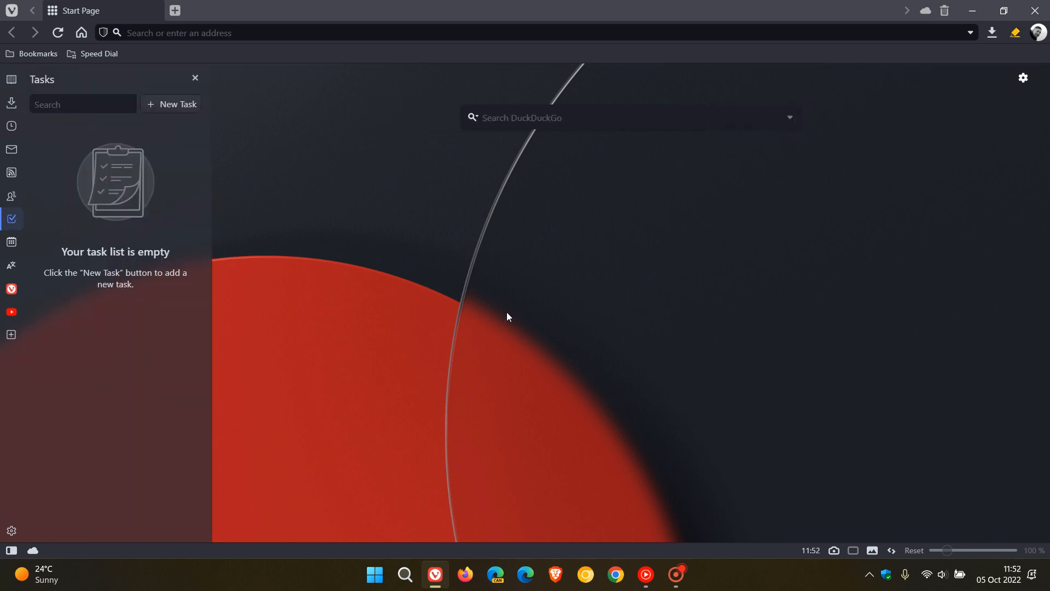
mouse_move(512, 318)
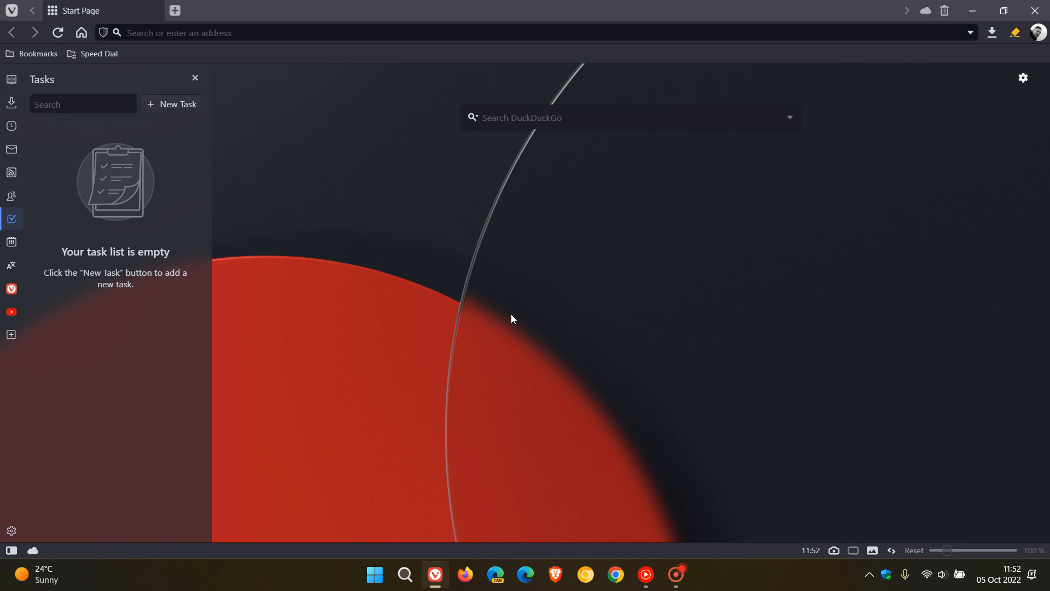
left_click(175, 104)
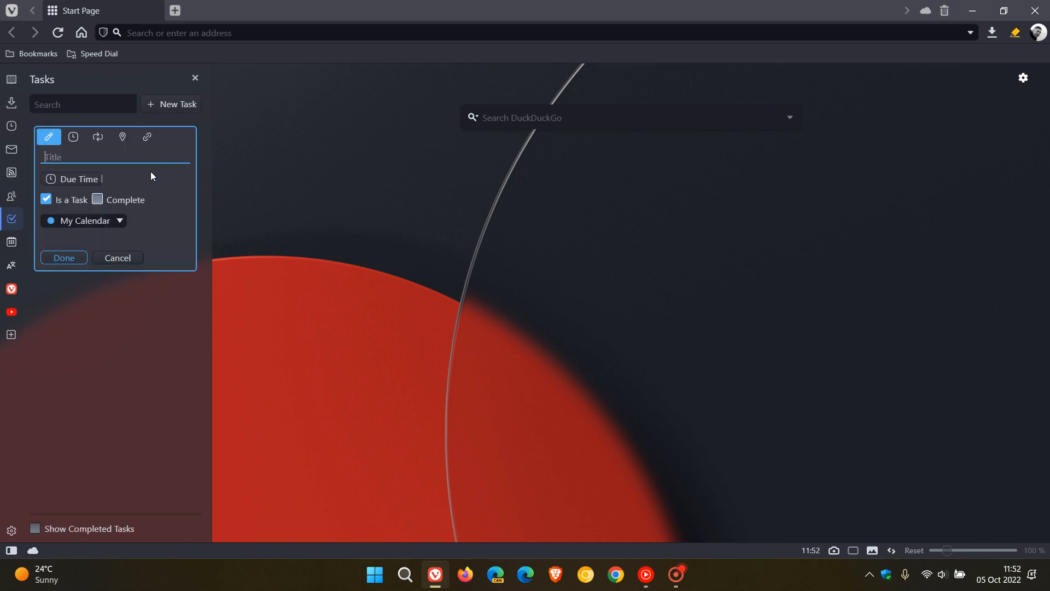
mouse_move(173, 332)
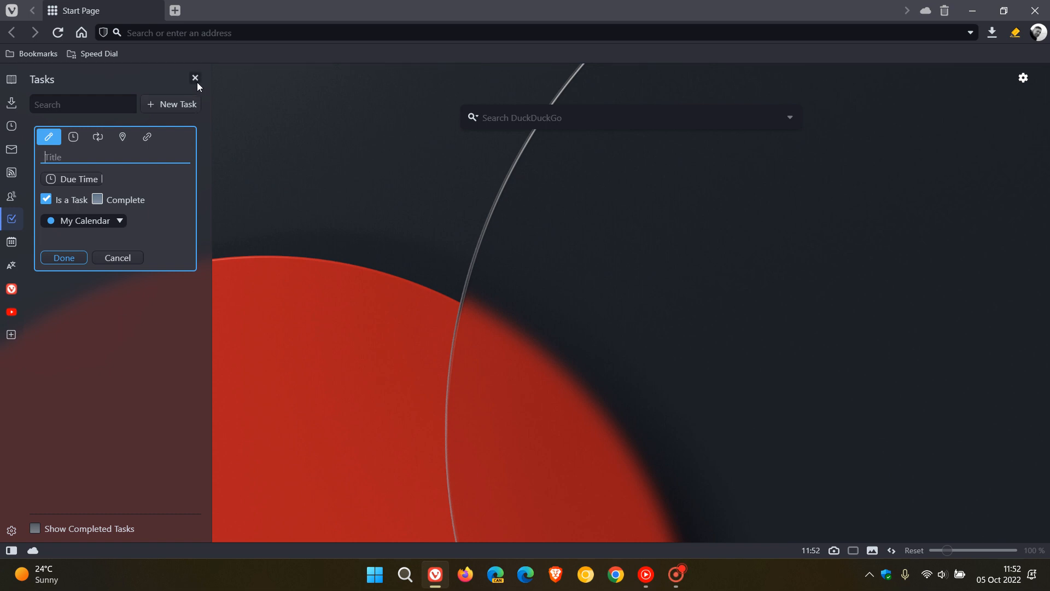
Close the Tasks panel without saving any task.
left_click(194, 79)
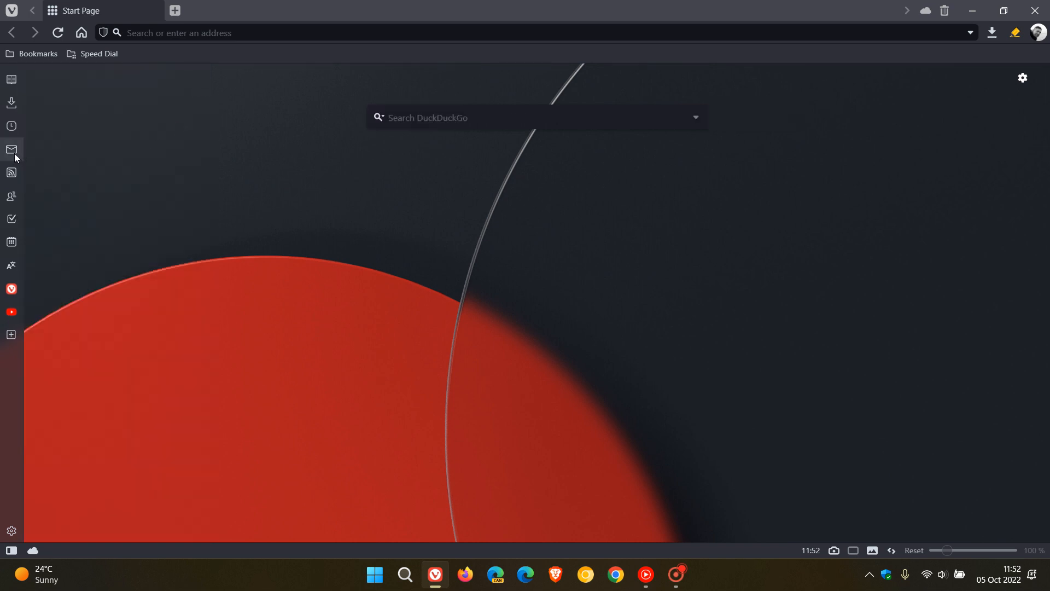
mouse_move(548, 267)
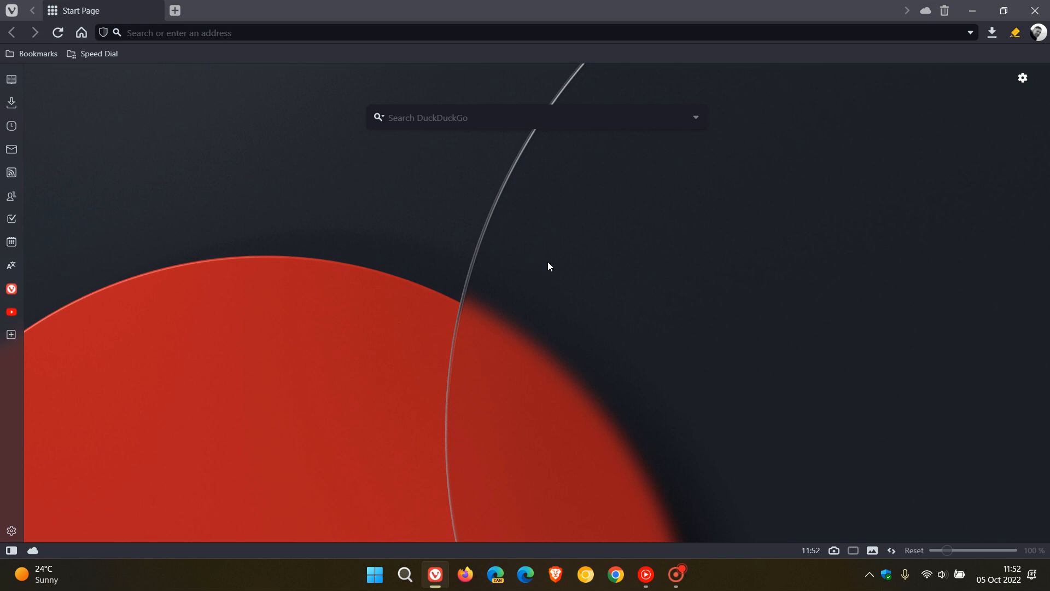
mouse_move(487, 32)
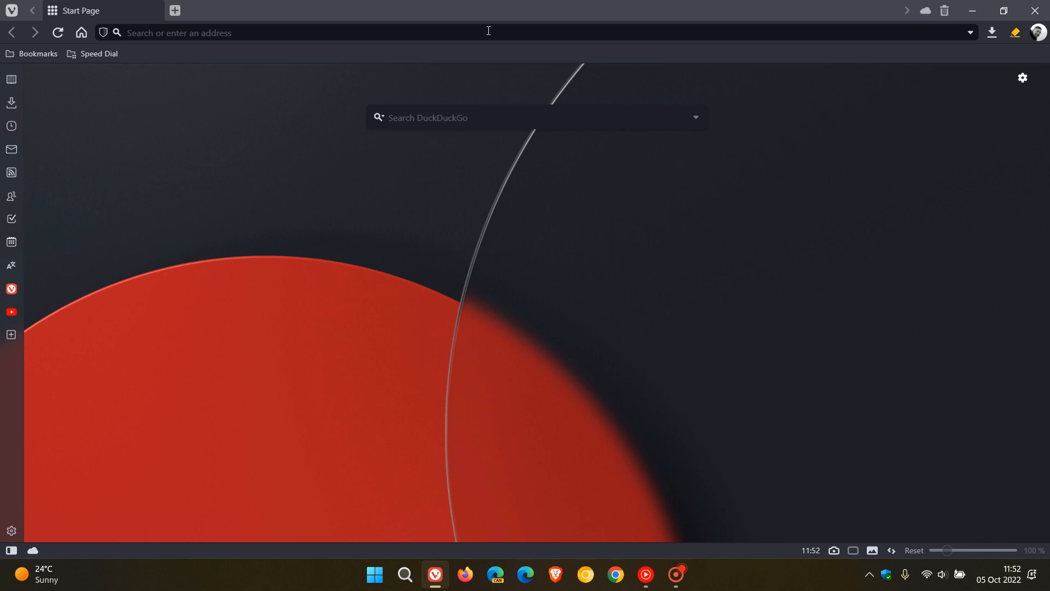
mouse_move(503, 40)
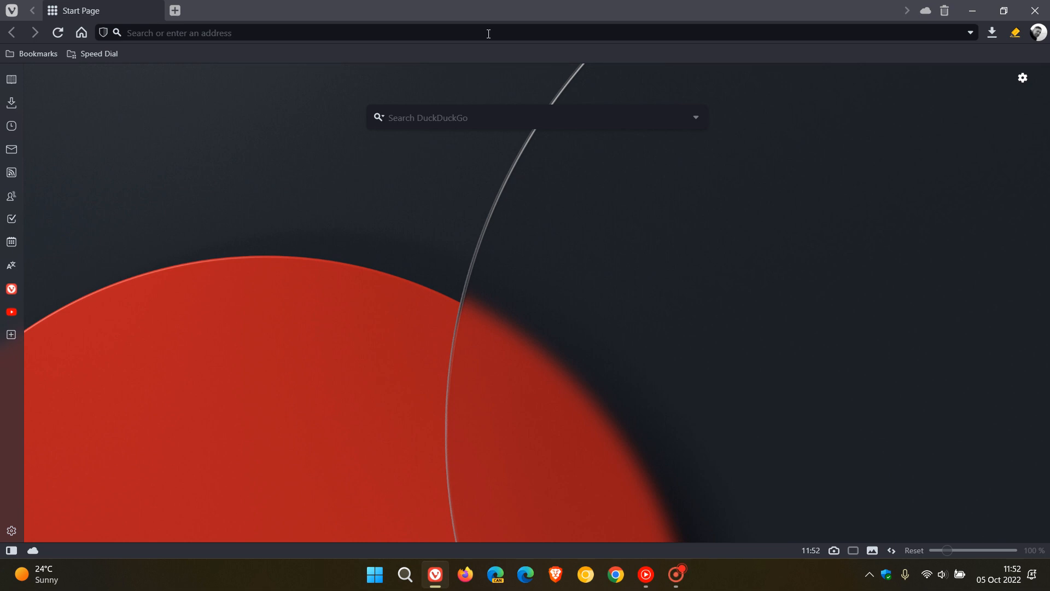
mouse_move(600, 346)
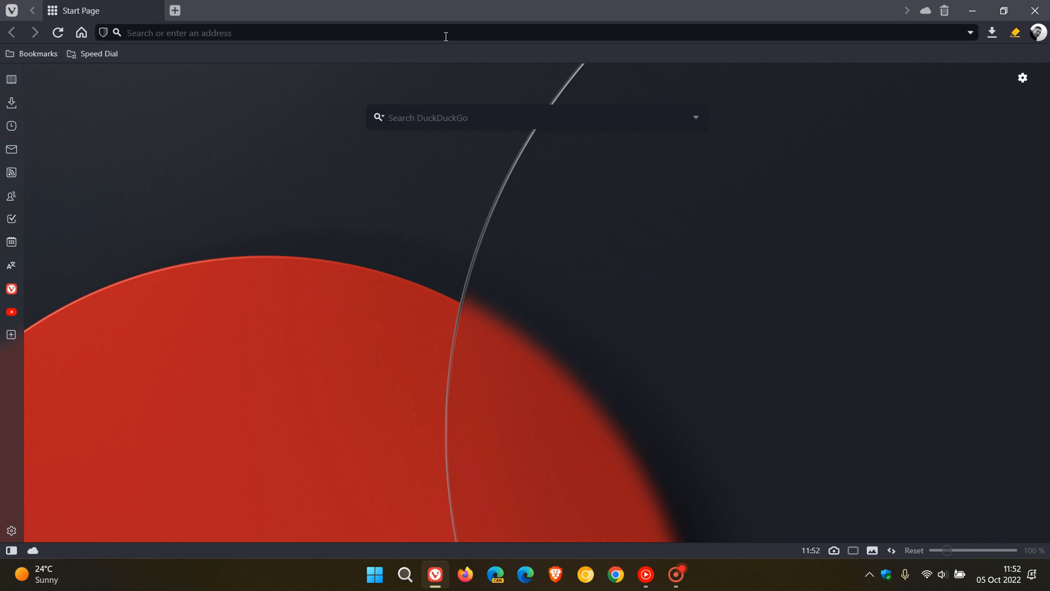
mouse_move(791, 252)
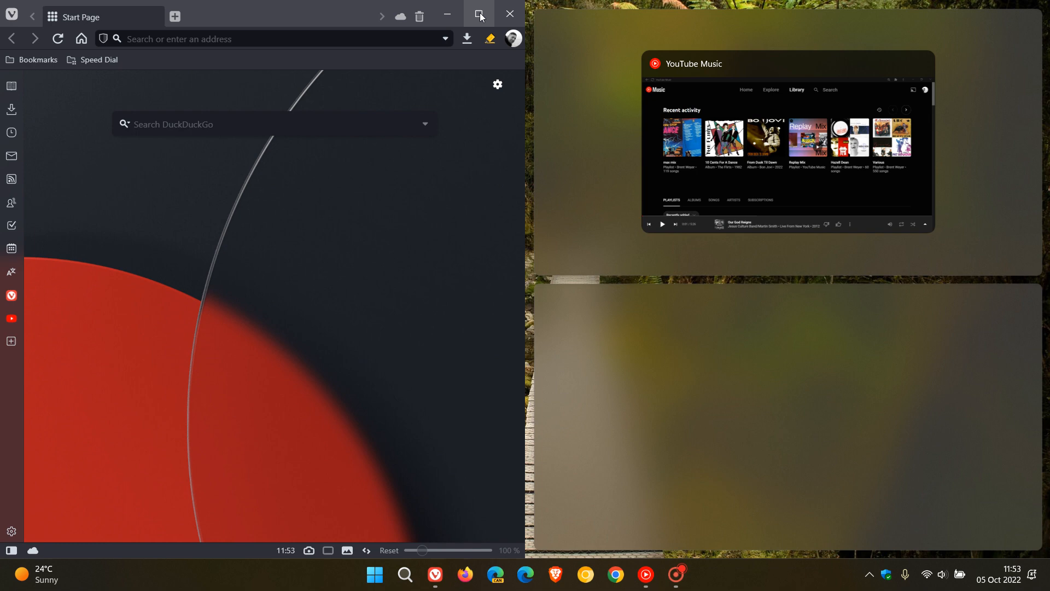
left_click(478, 13)
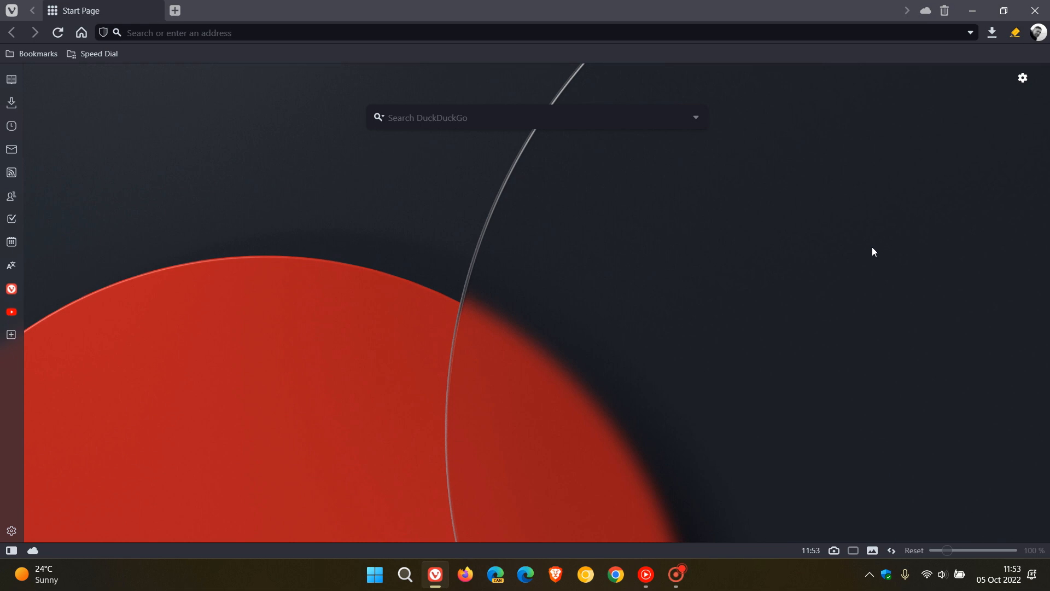
mouse_move(245, 260)
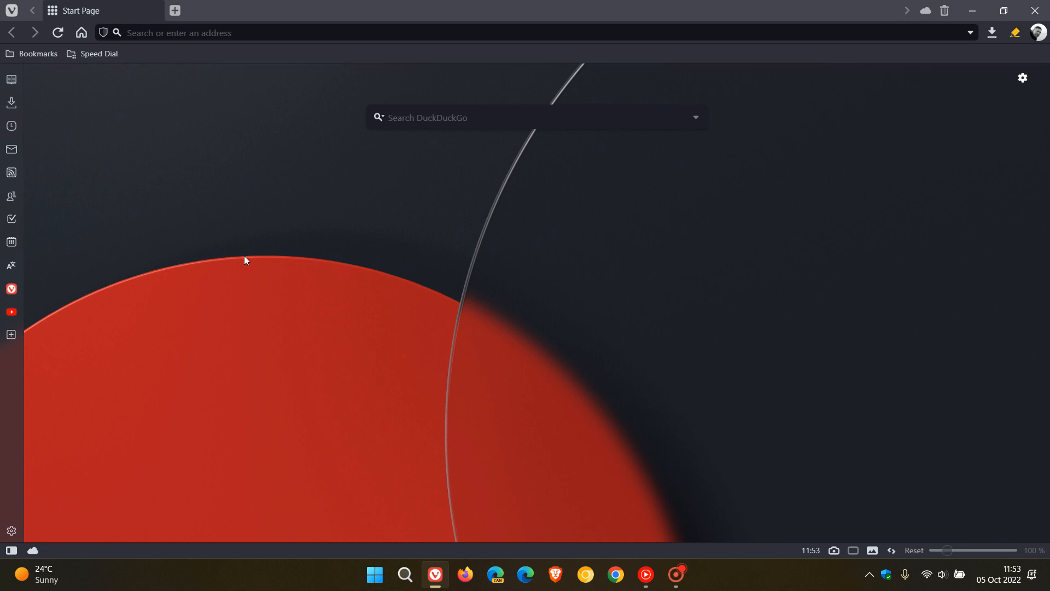
mouse_move(11, 150)
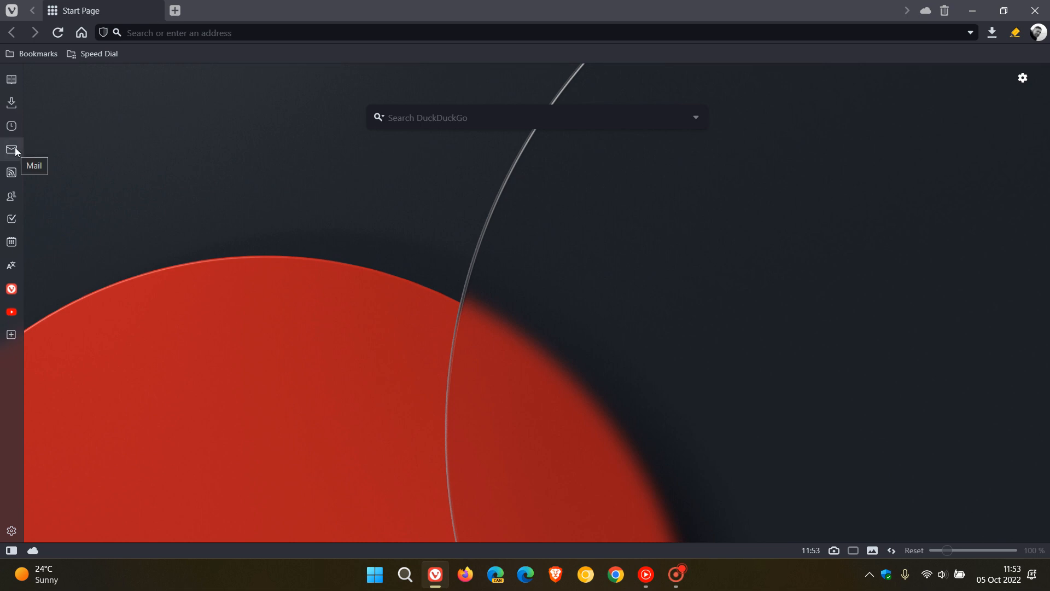
mouse_move(11, 243)
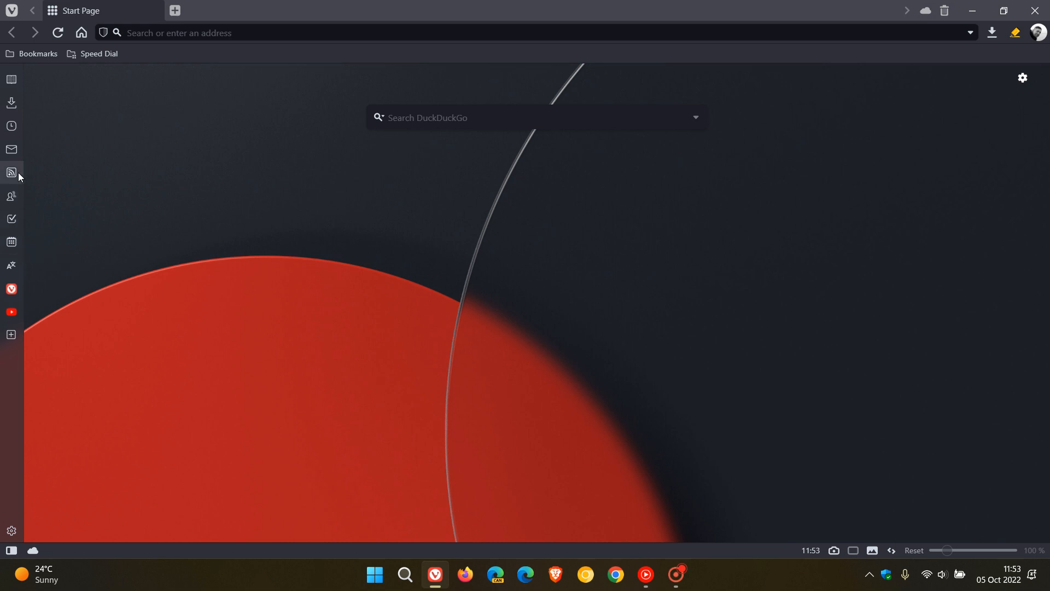
mouse_move(613, 263)
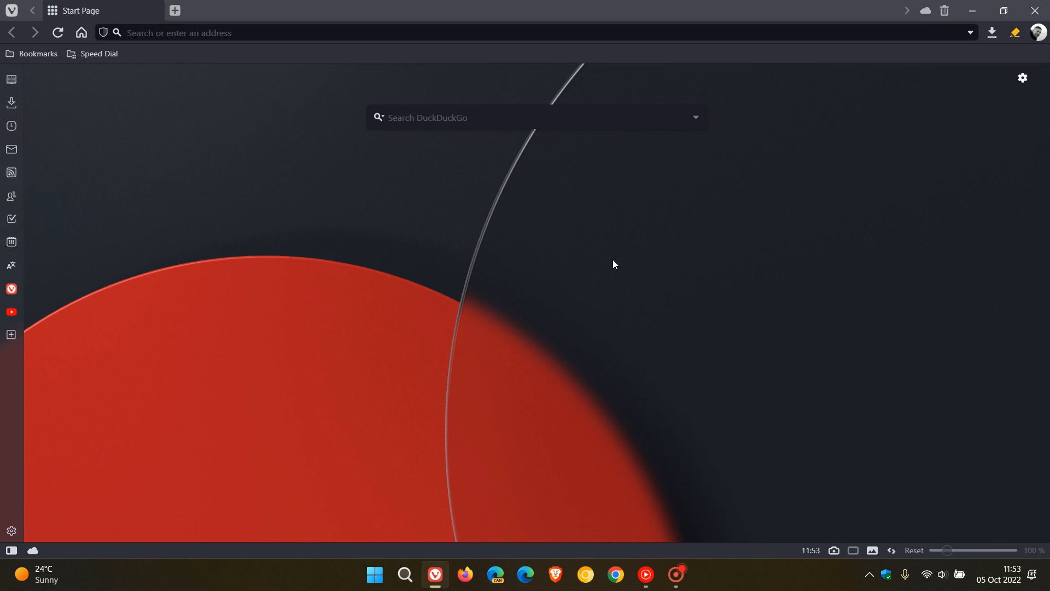
mouse_move(656, 264)
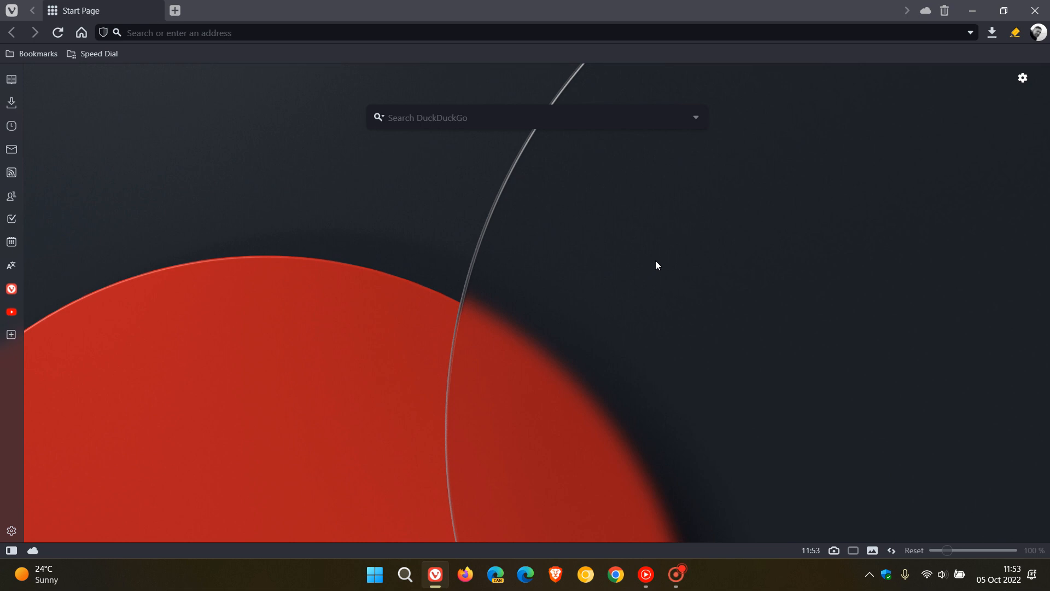
mouse_move(708, 235)
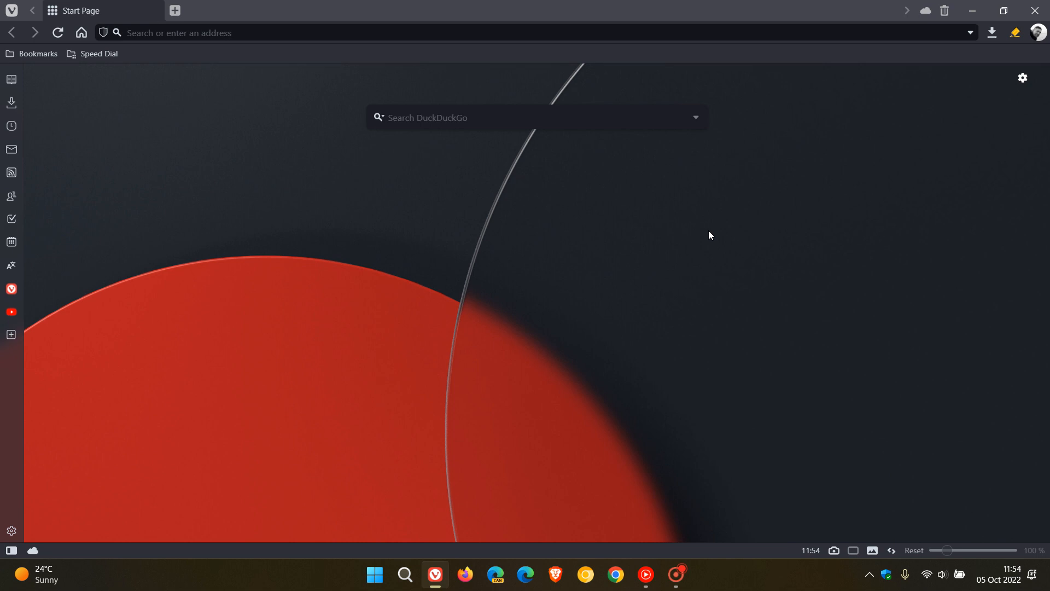
mouse_move(706, 242)
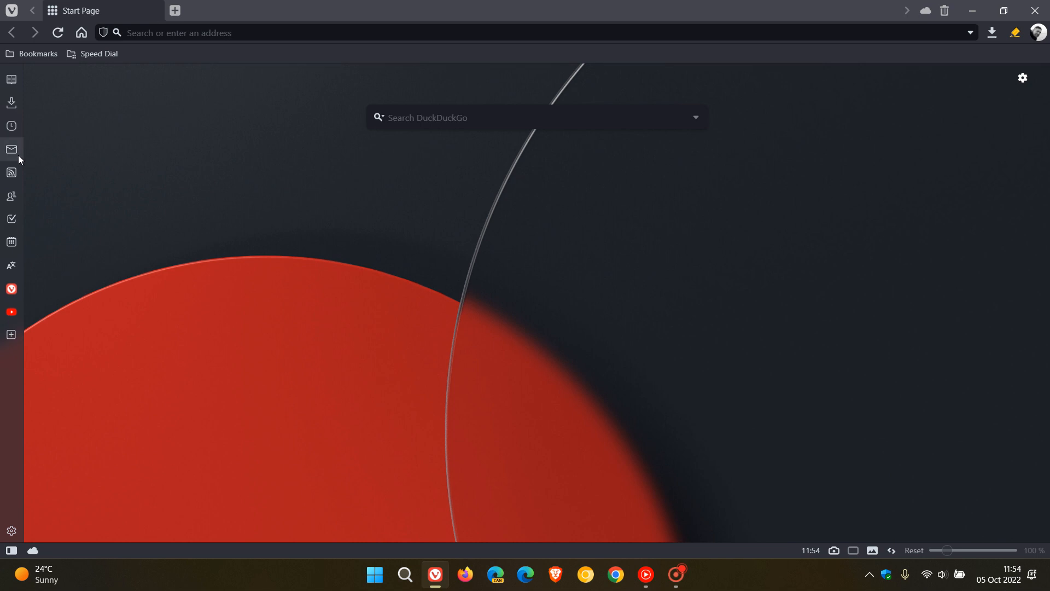
mouse_move(11, 150)
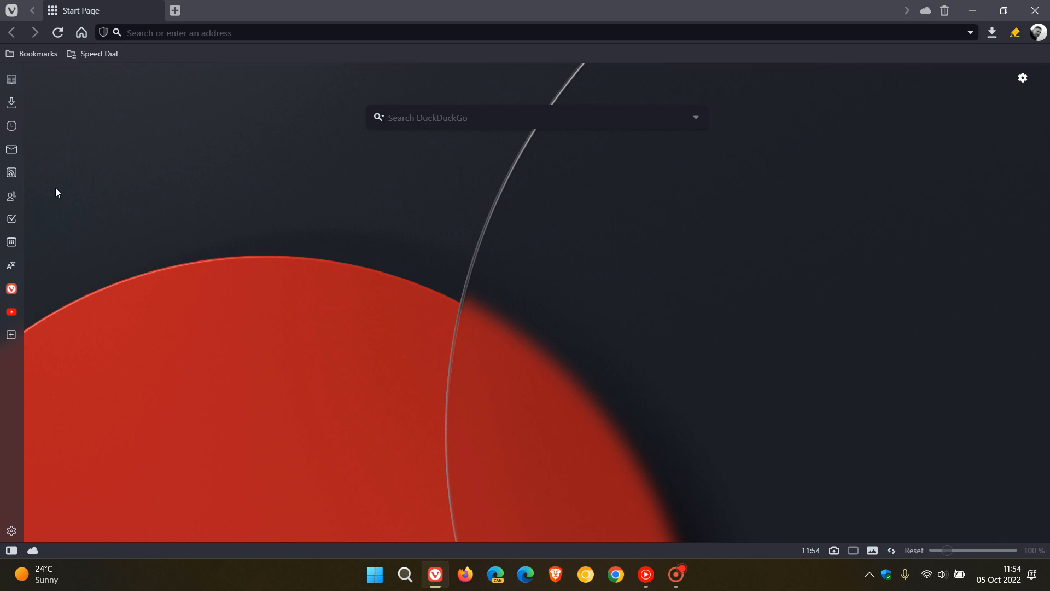
mouse_move(637, 289)
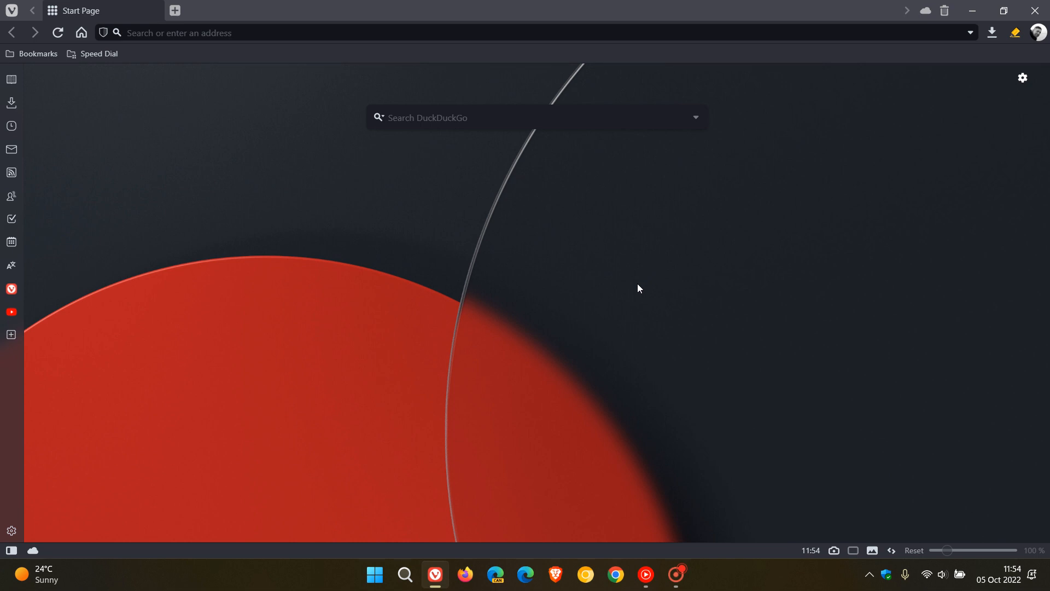
mouse_move(678, 269)
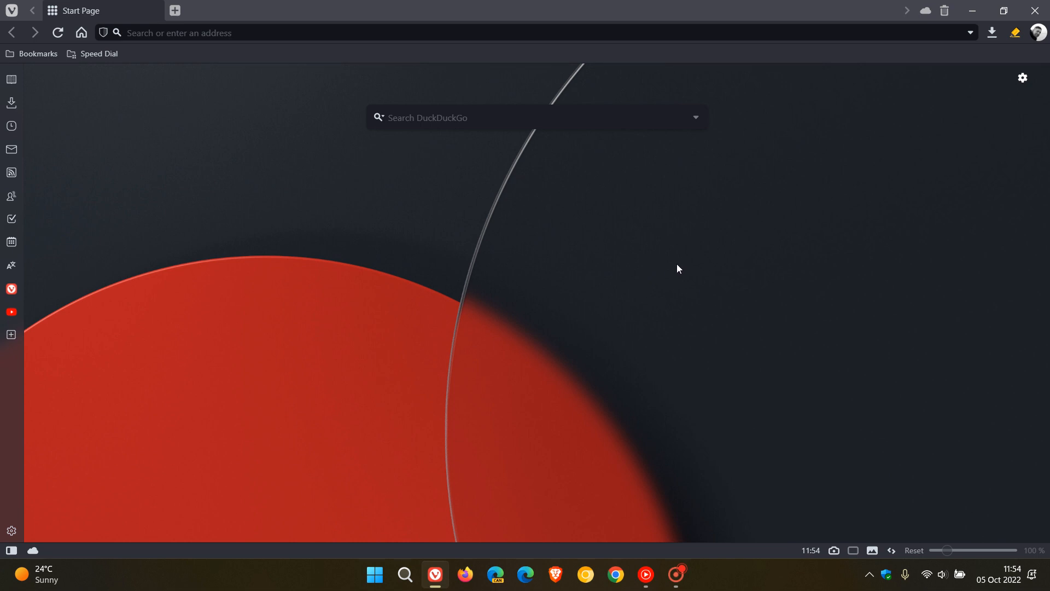
mouse_move(682, 244)
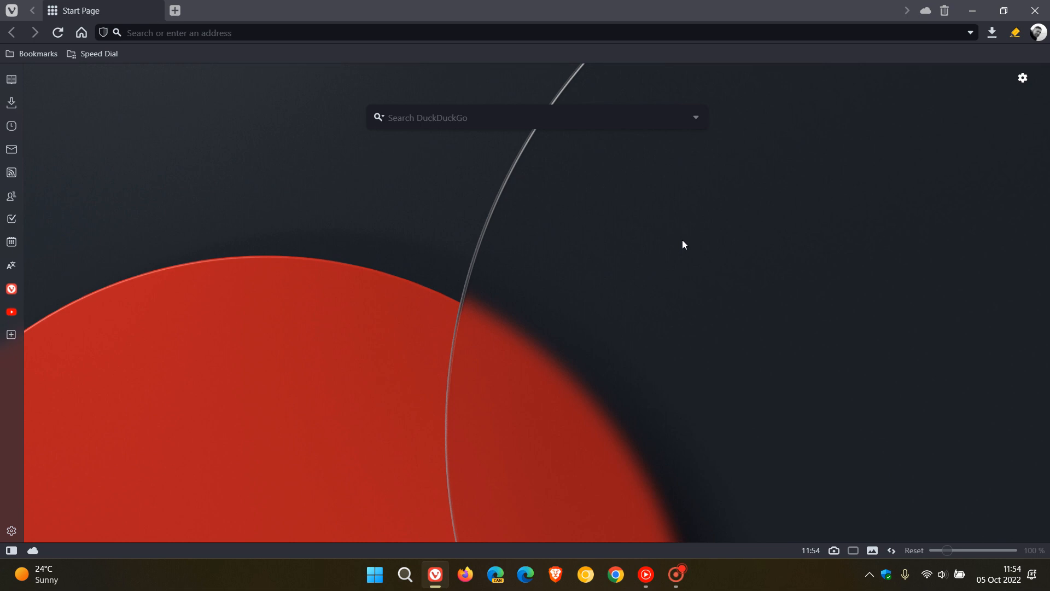
mouse_move(694, 245)
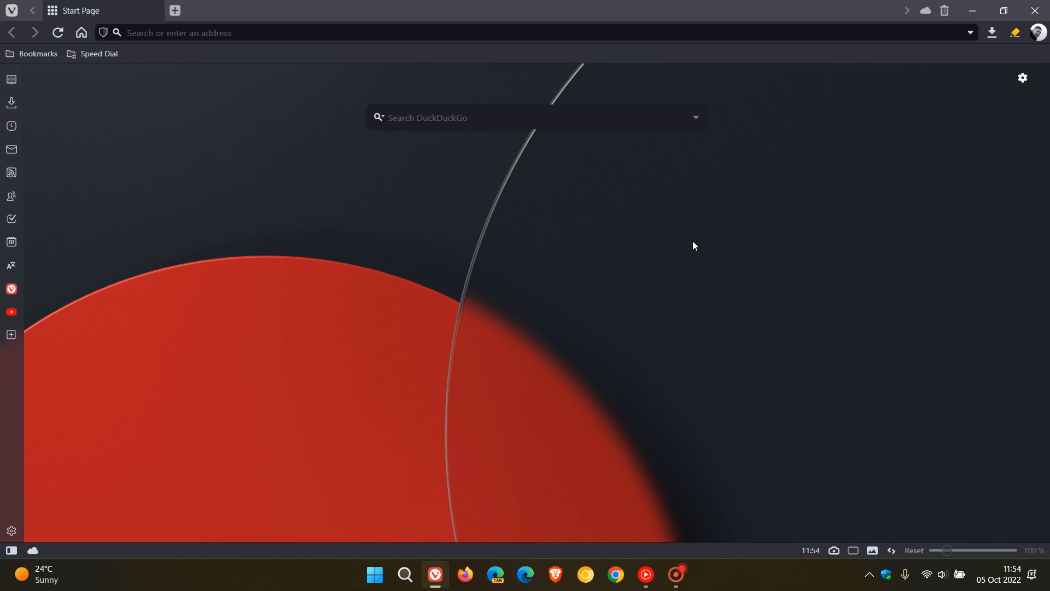
mouse_move(649, 252)
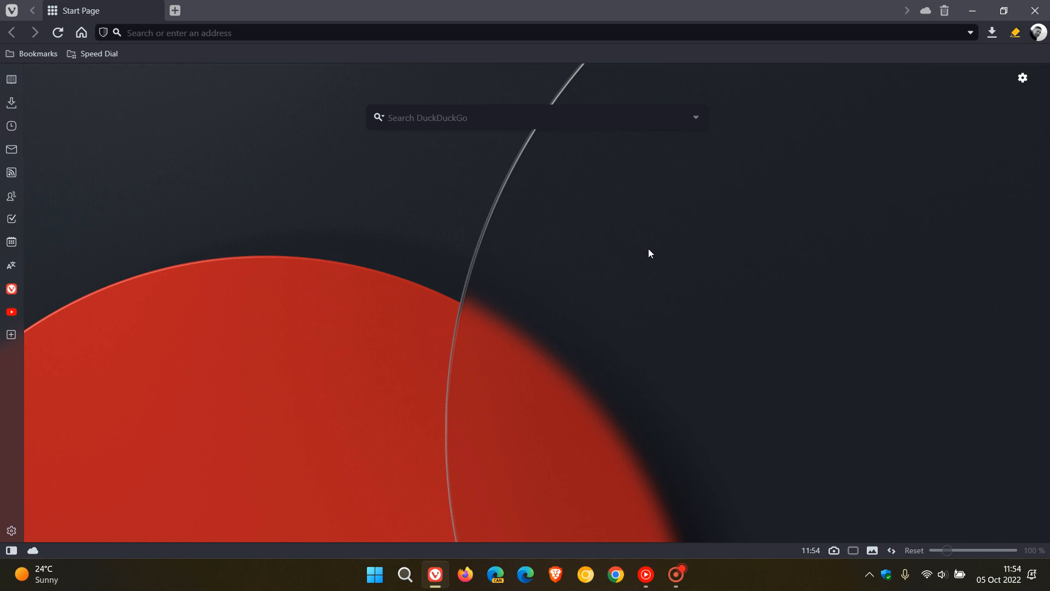
mouse_move(613, 262)
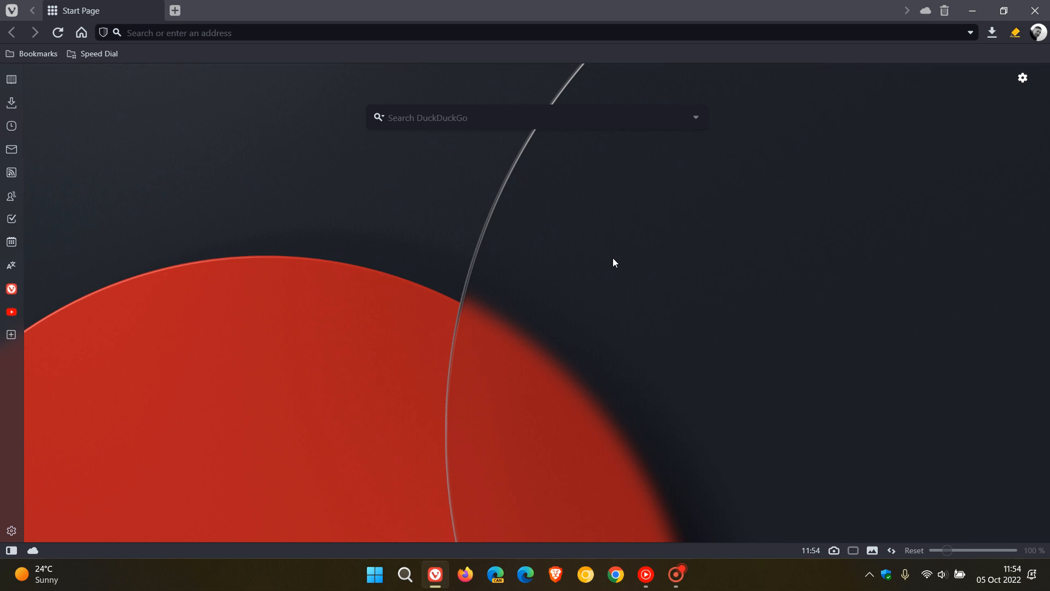
mouse_move(640, 265)
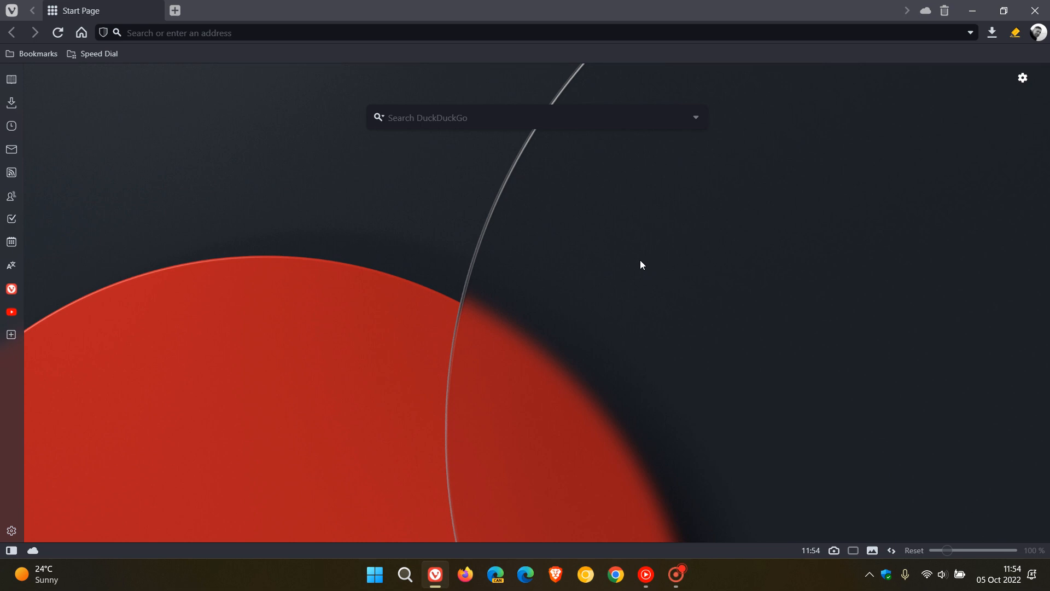
mouse_move(520, 270)
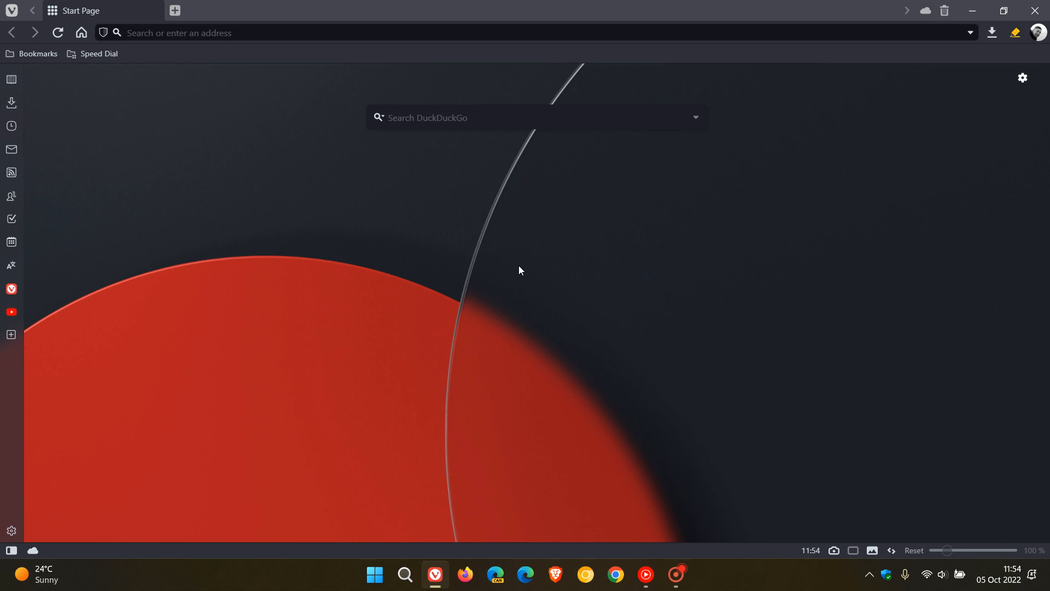
left_click(11, 11)
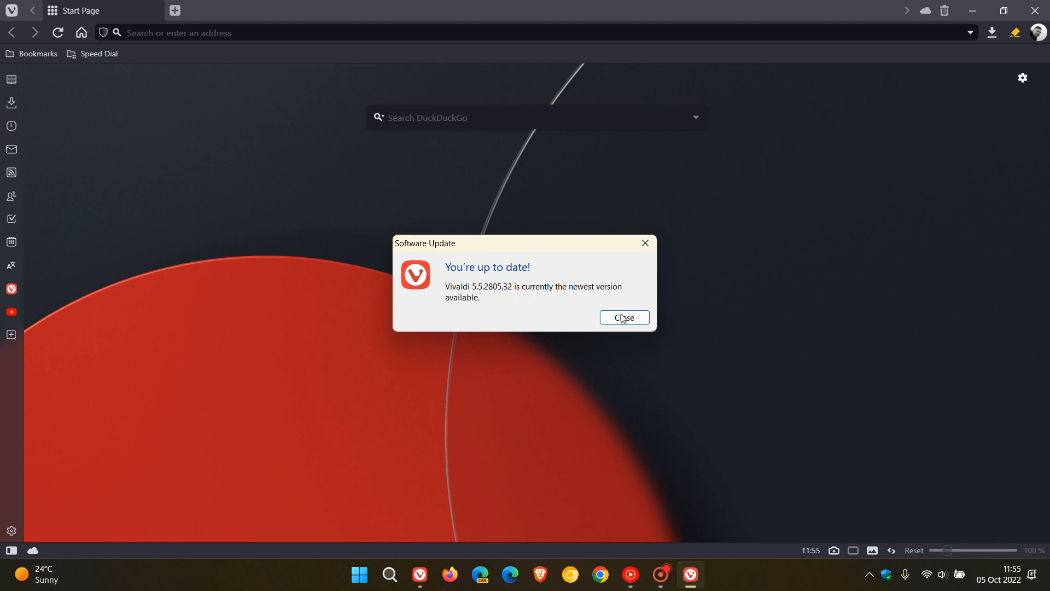
Dismiss the up-to-date notice and view the About page listing version 5.5.2805.32.
left_click(11, 11)
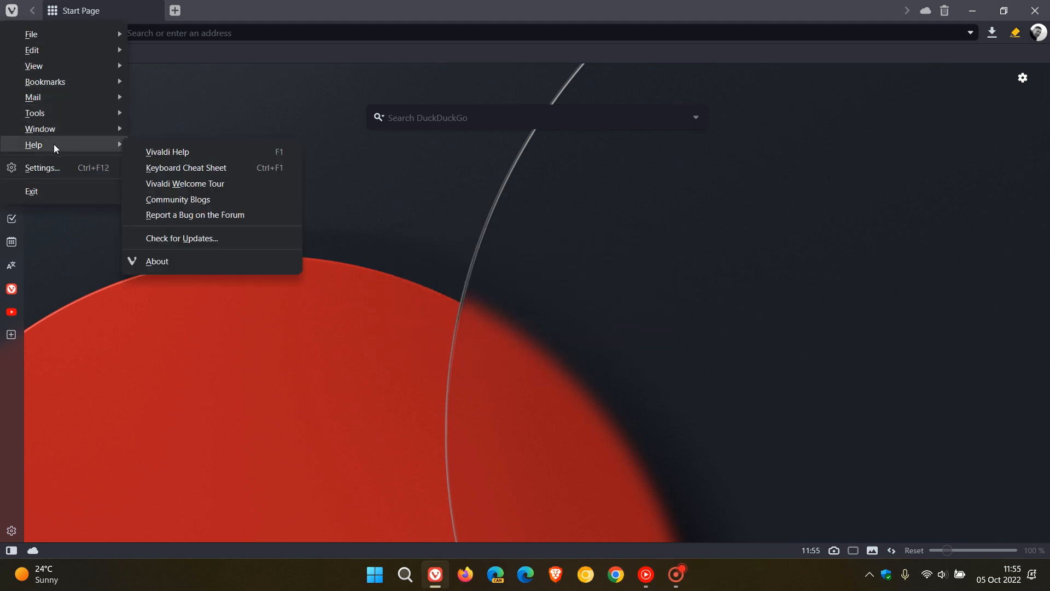
mouse_move(206, 260)
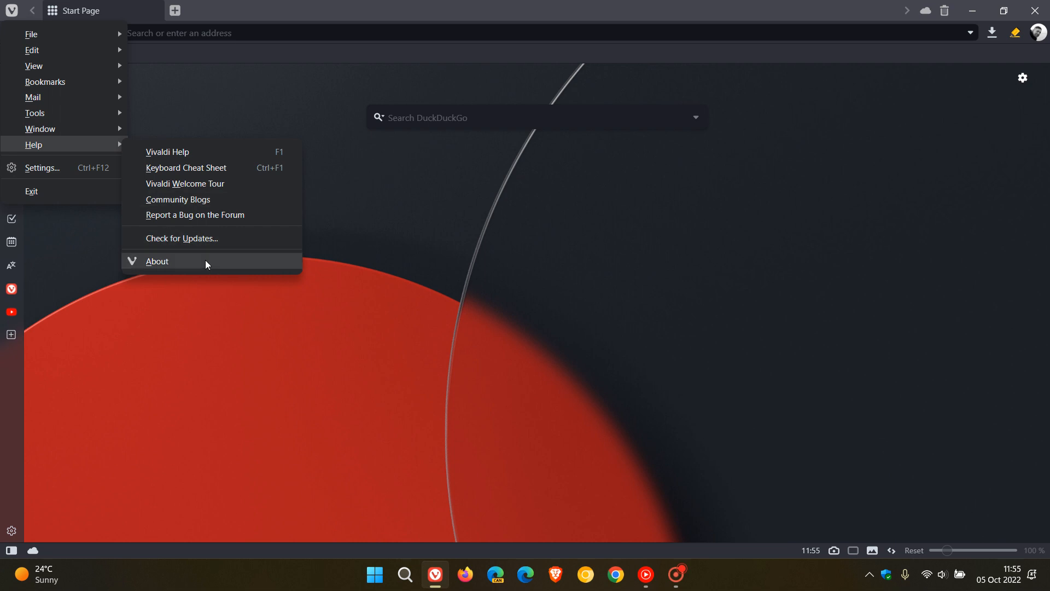
left_click(158, 260)
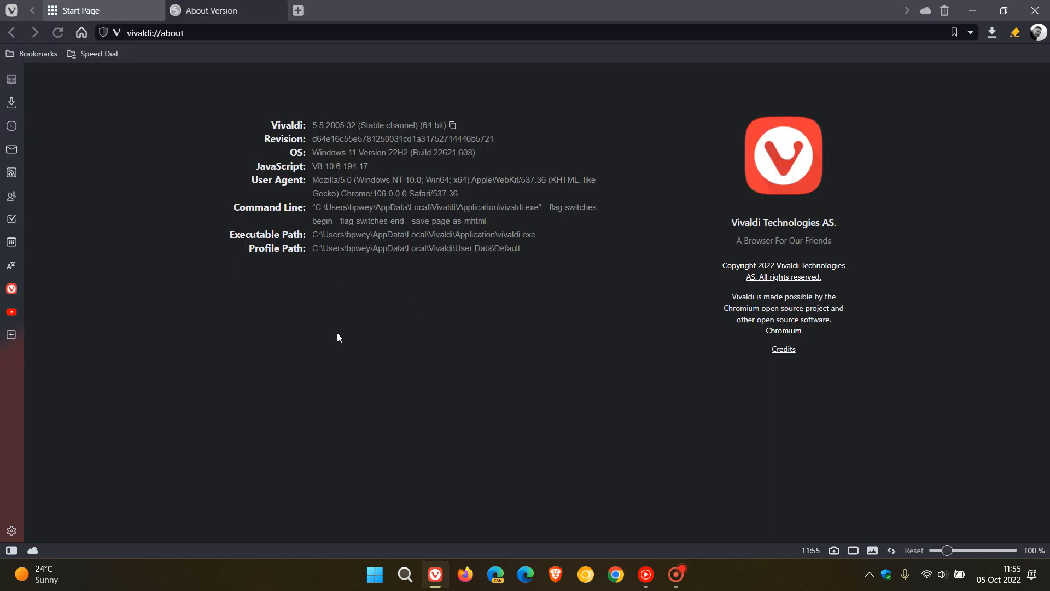
Zoom in on the About page and select the Chrome 106.0.0.0 version in the User Agent line.
left_click(11, 11)
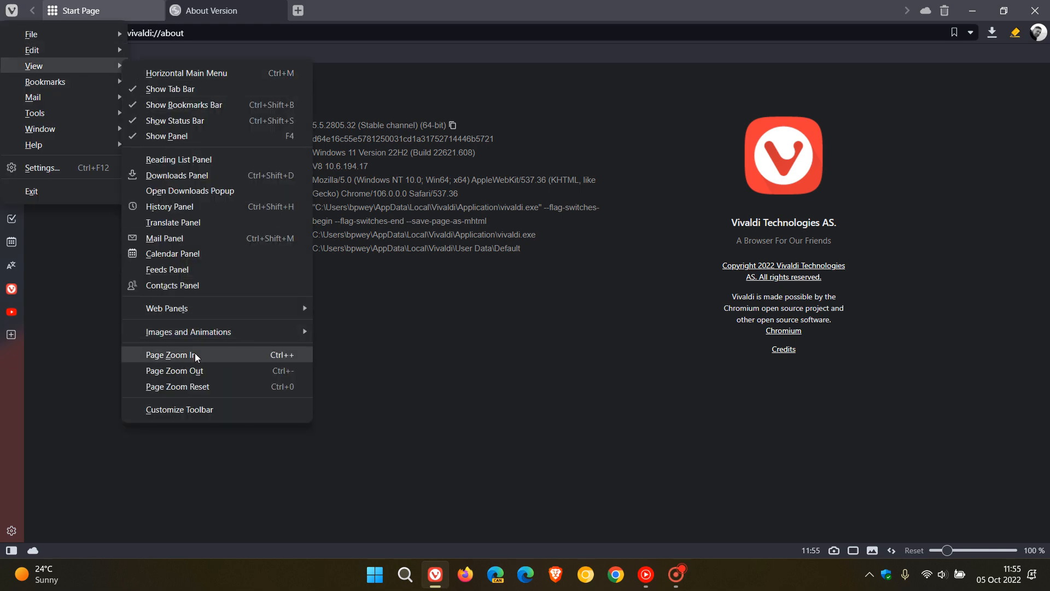
left_click(173, 355)
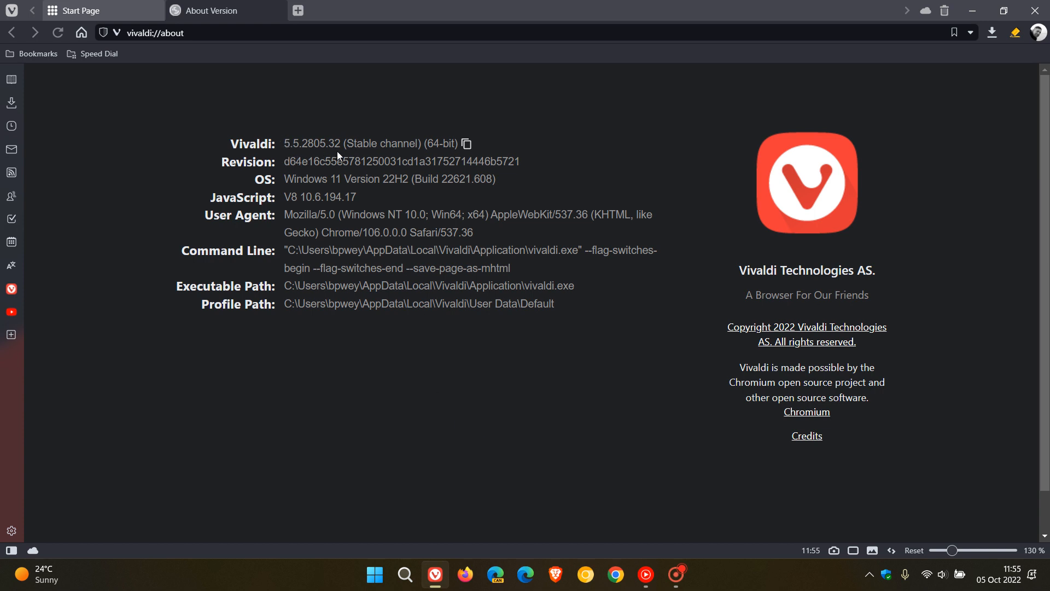
mouse_move(365, 374)
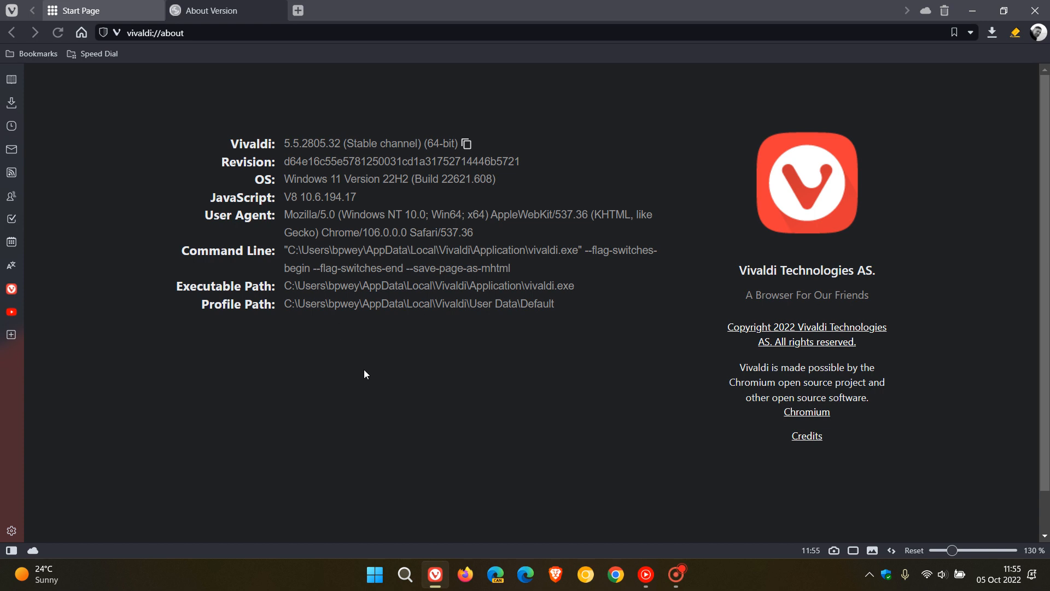
double_click(370, 232)
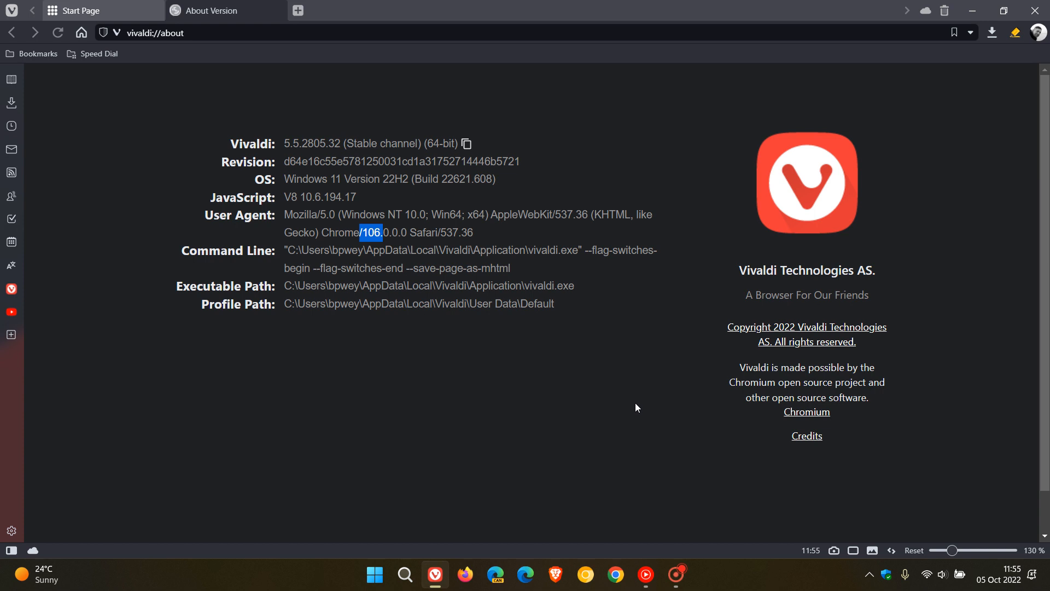
mouse_move(655, 409)
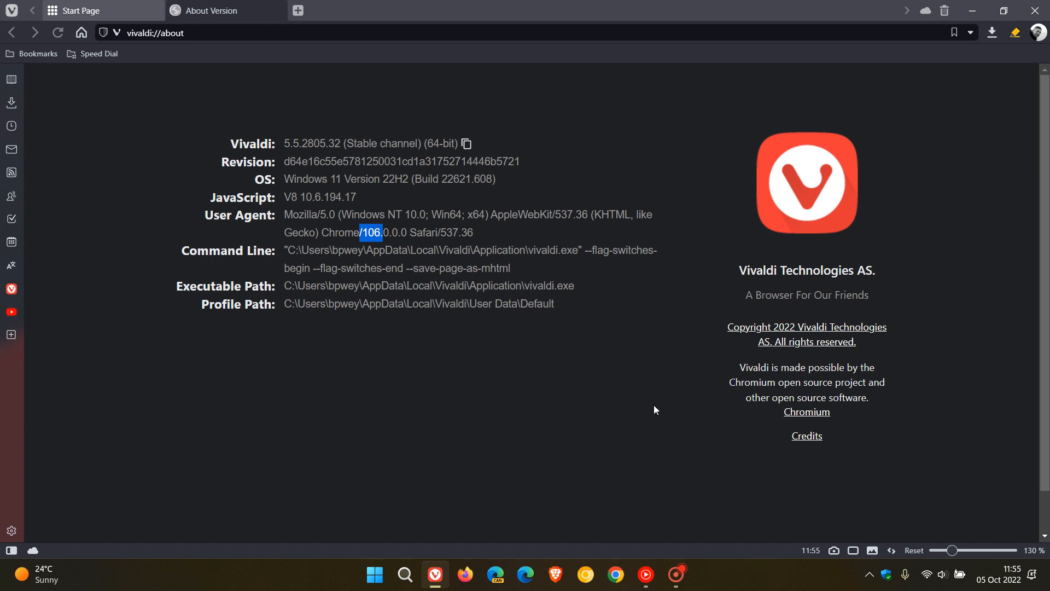
mouse_move(610, 433)
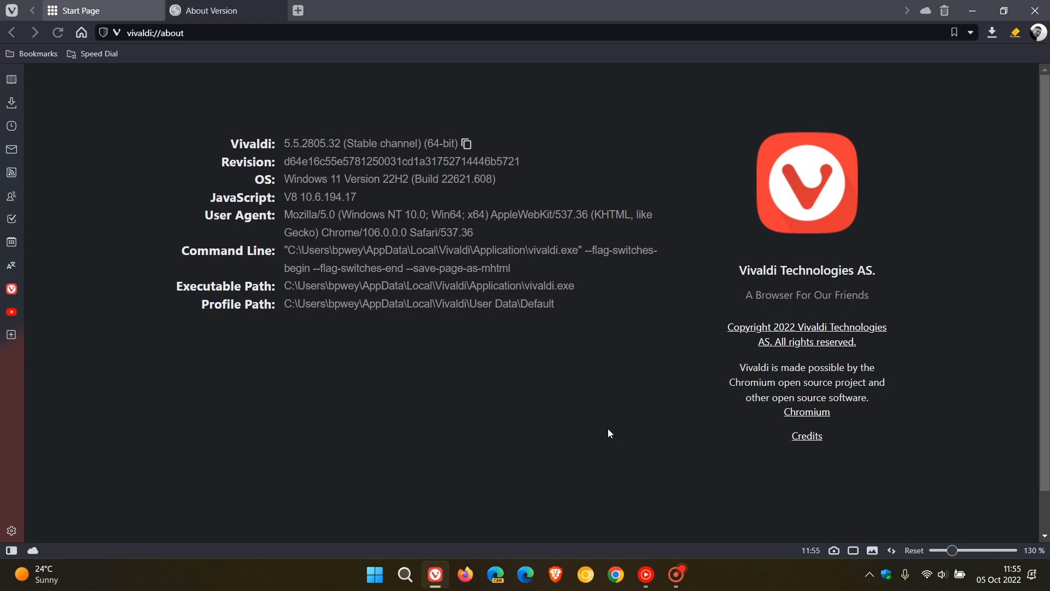
mouse_move(553, 386)
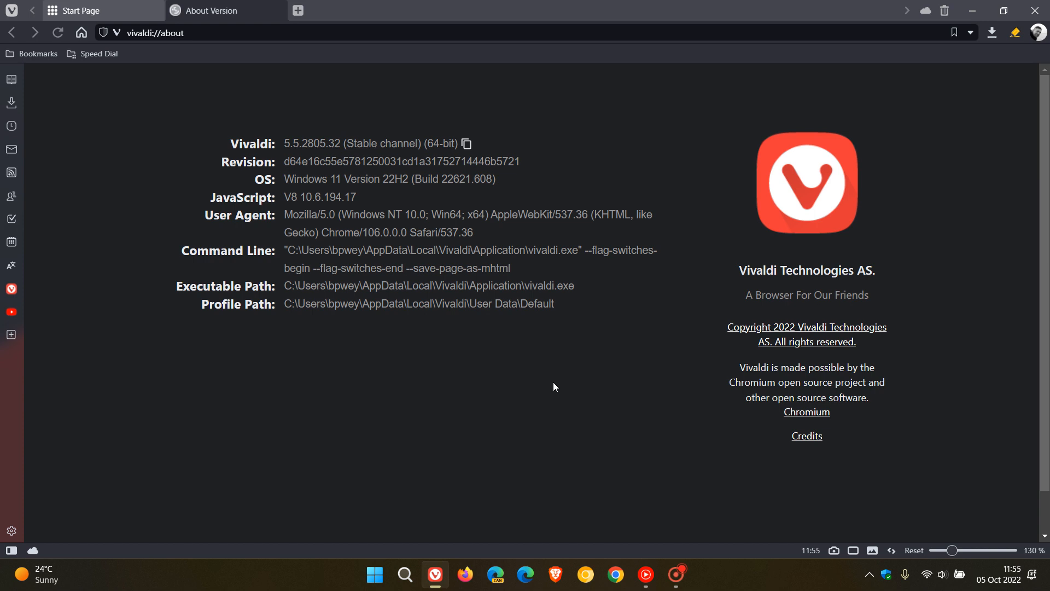
mouse_move(543, 363)
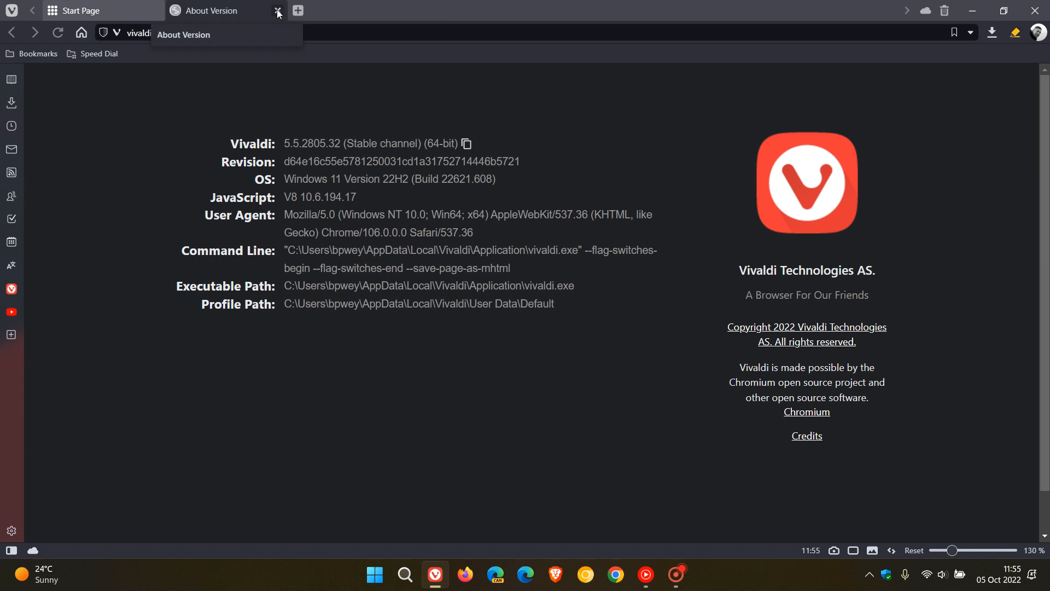
Close the About Version tab, returning to the start page.
left_click(277, 11)
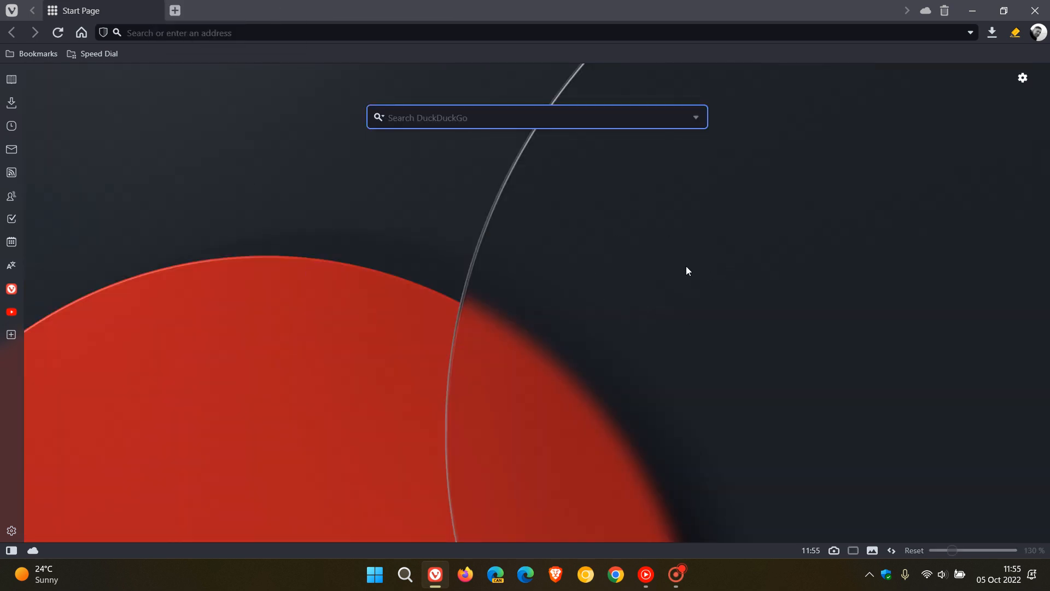
mouse_move(975, 465)
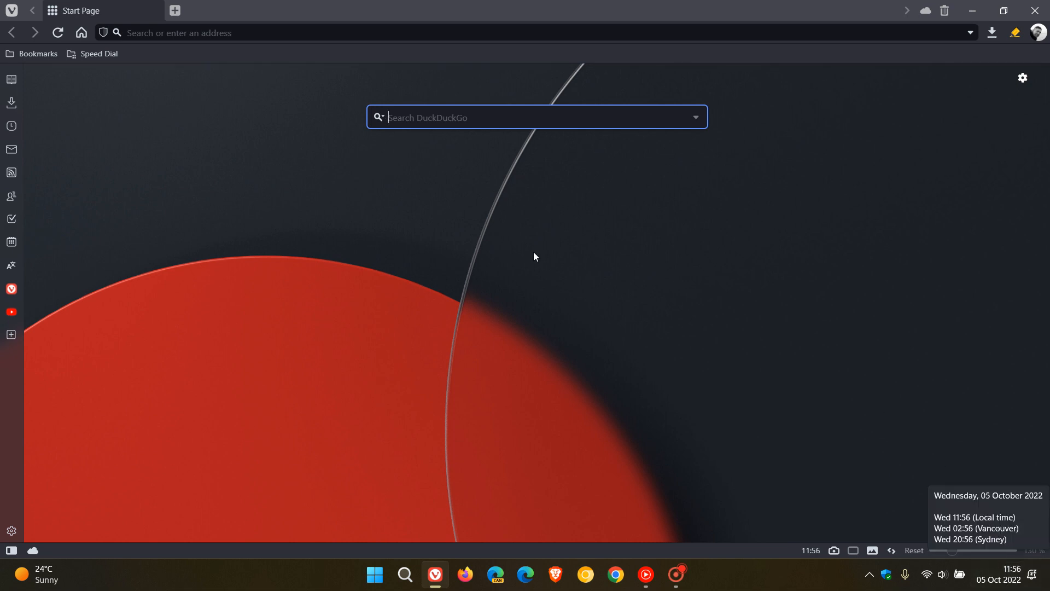
mouse_move(580, 255)
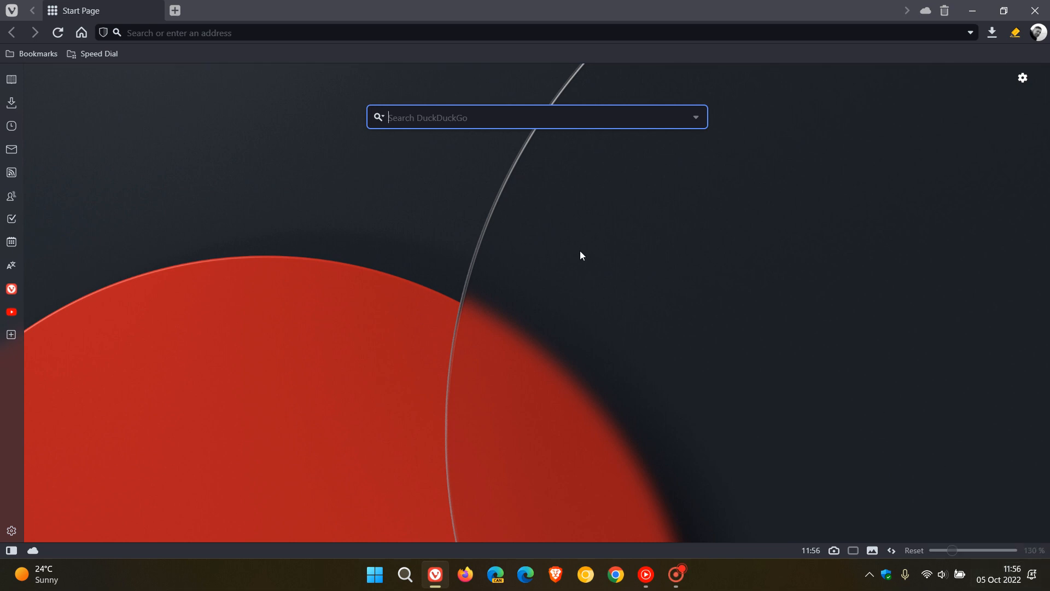
mouse_move(649, 265)
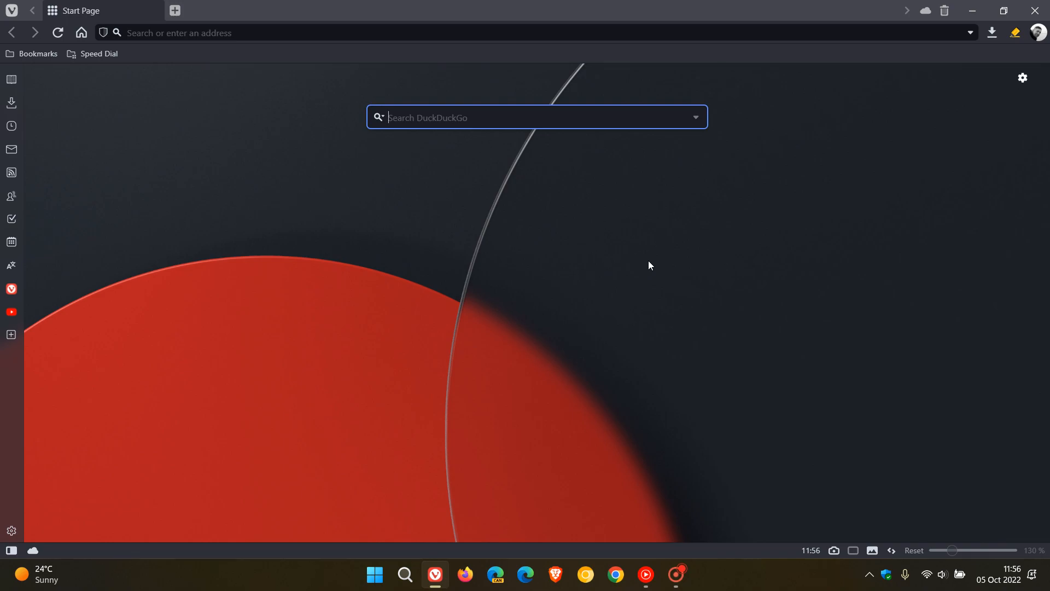